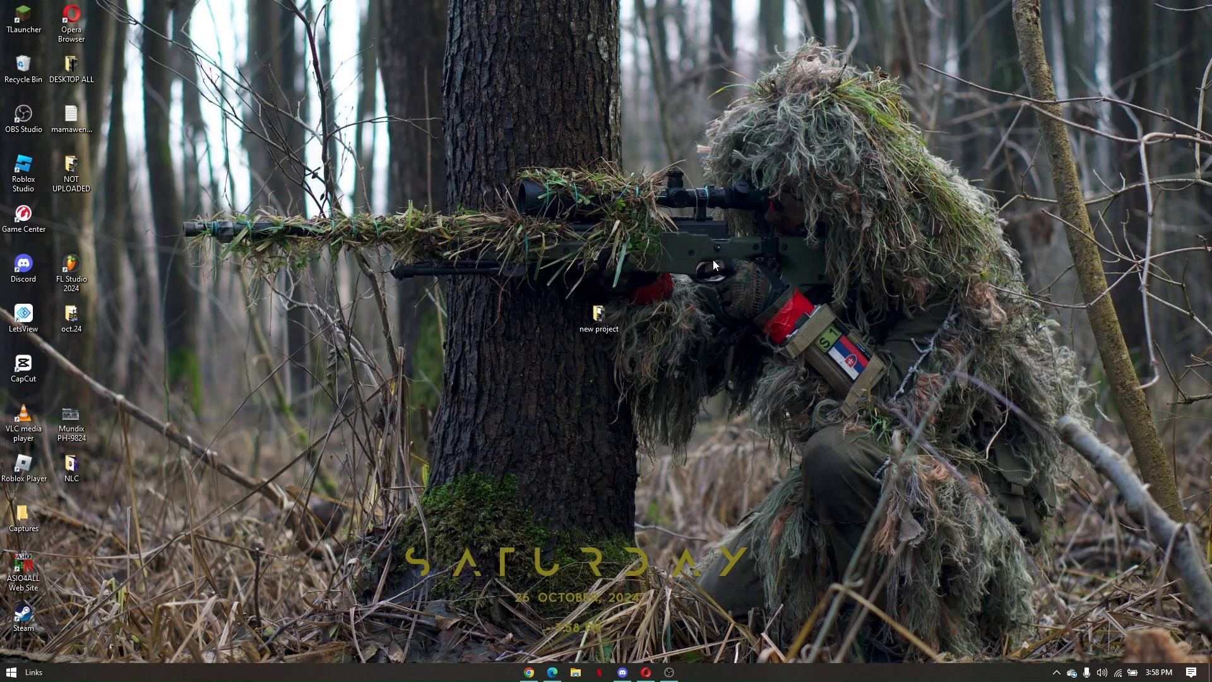
mouse_move(735, 343)
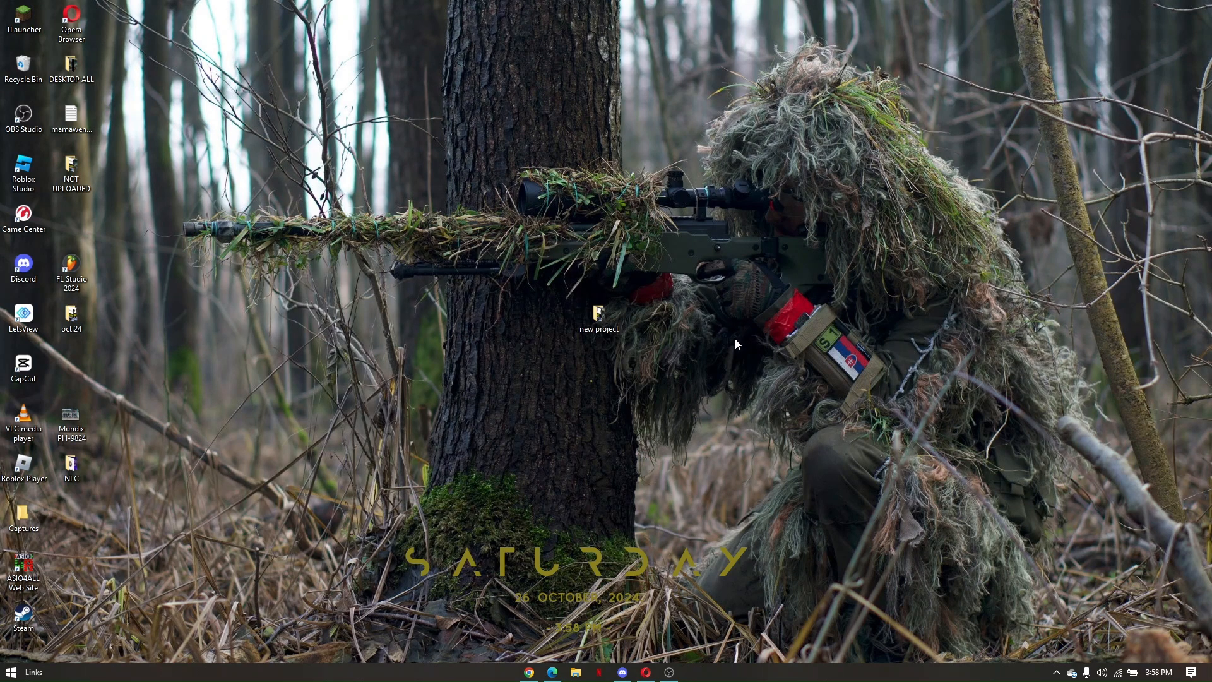
mouse_move(653, 455)
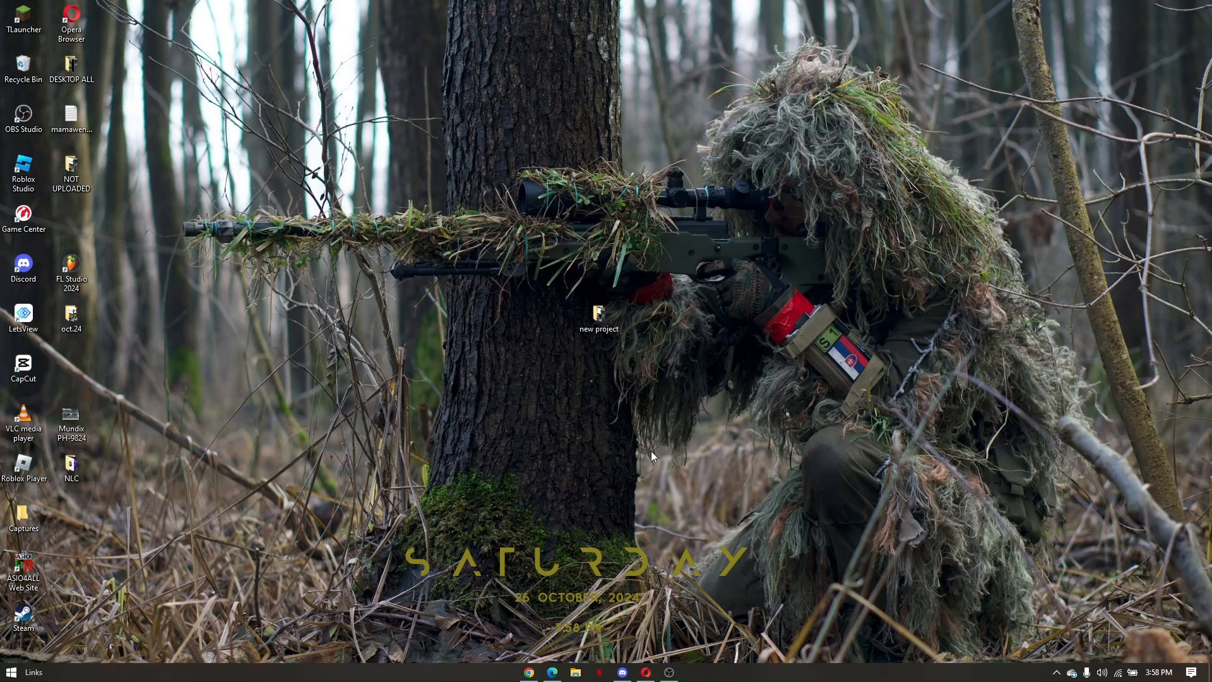
mouse_move(680, 496)
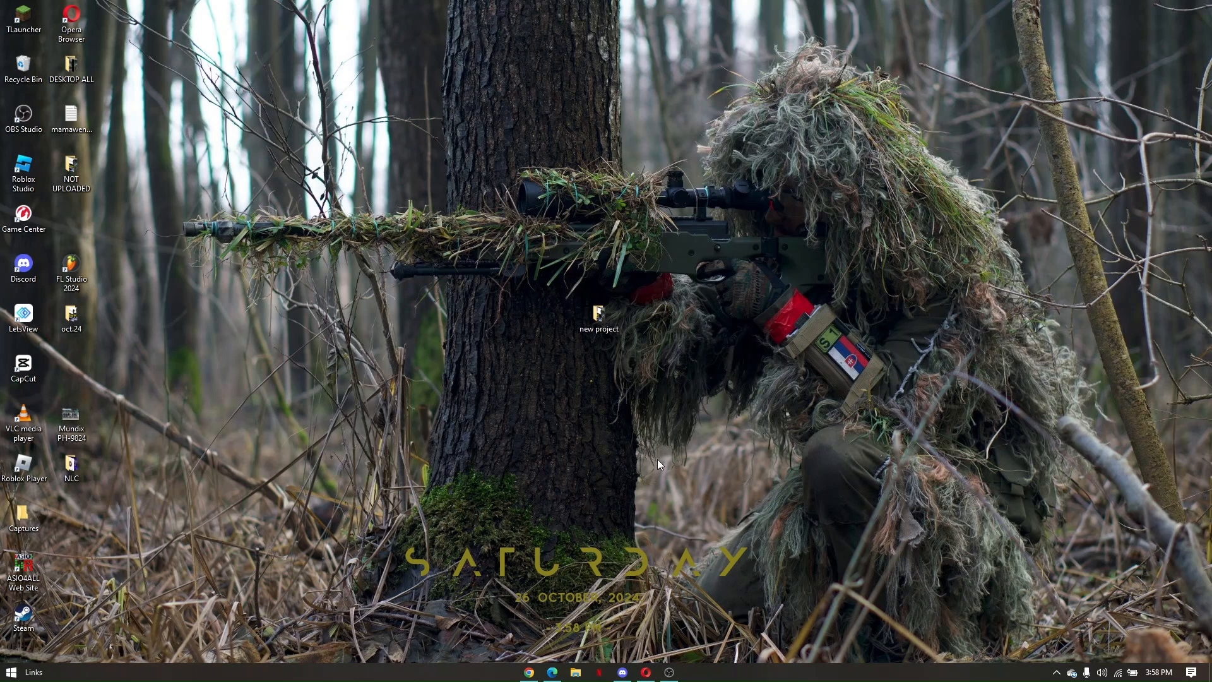
mouse_move(663, 462)
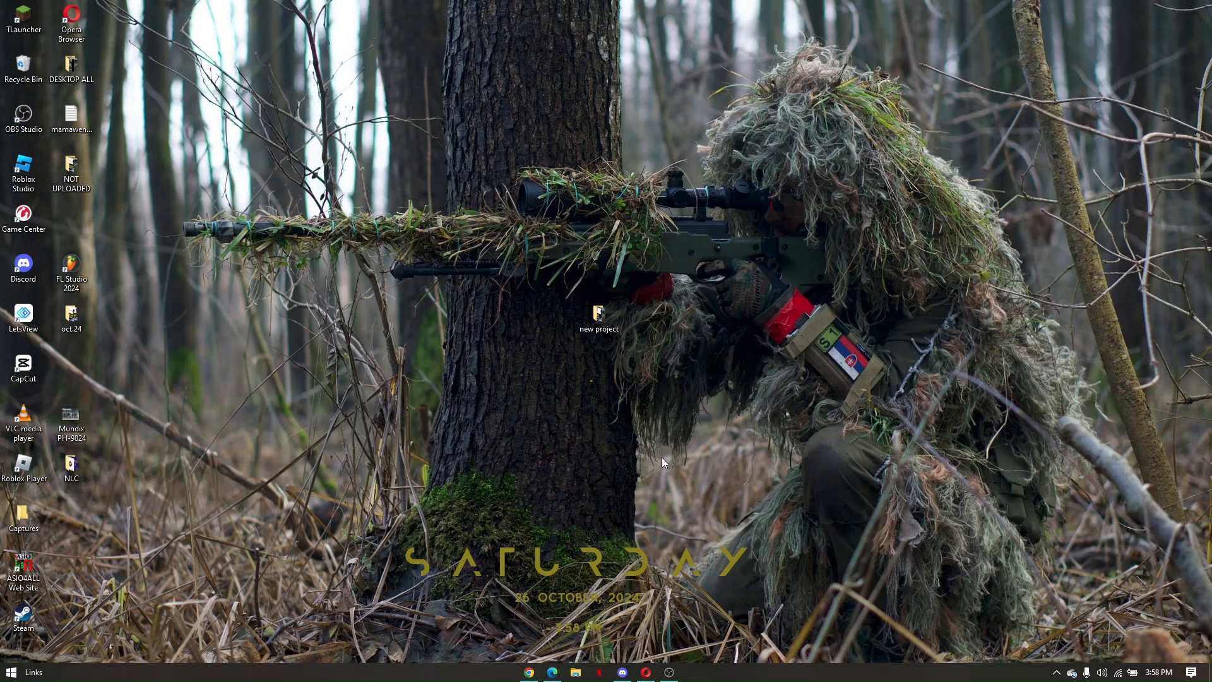
mouse_move(650, 663)
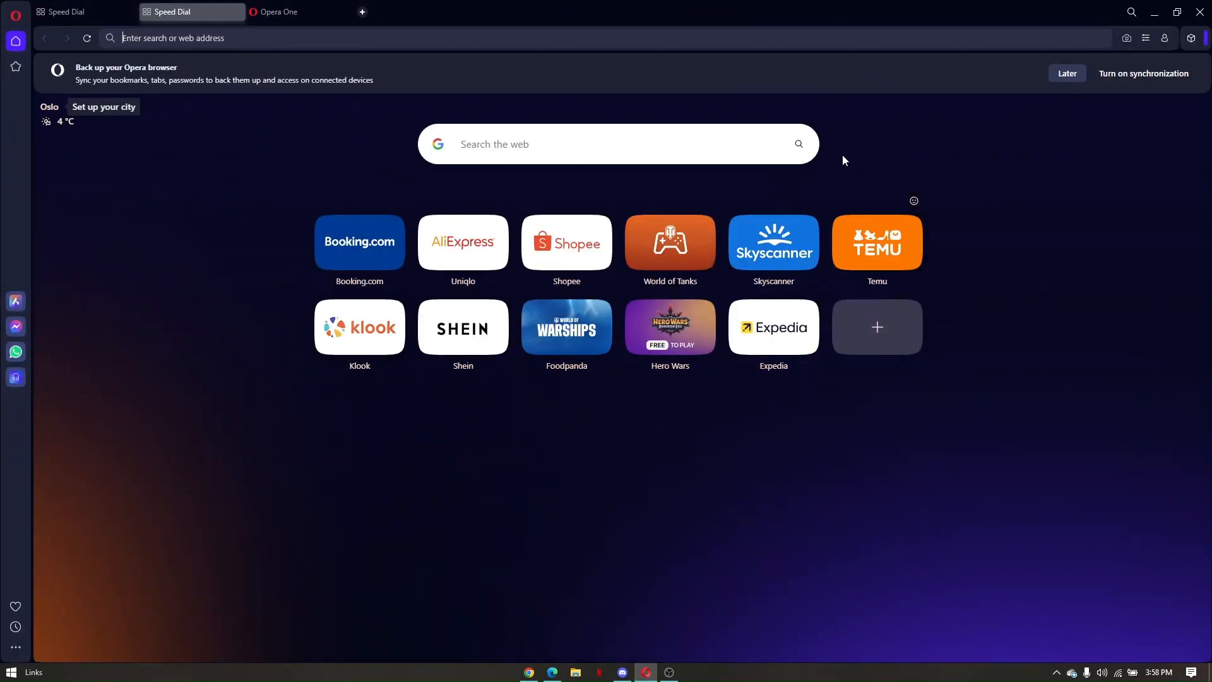
mouse_move(15, 651)
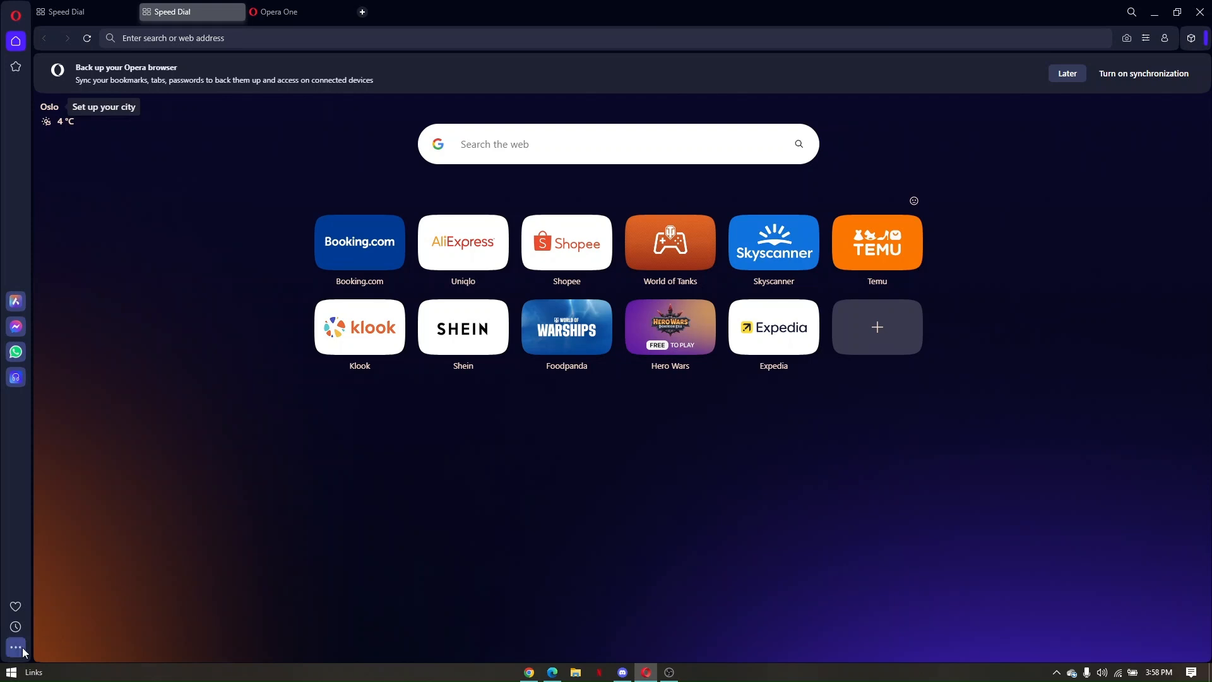
Bring up the sidebar setup list and move down to its tools and settings entries
left_click(15, 651)
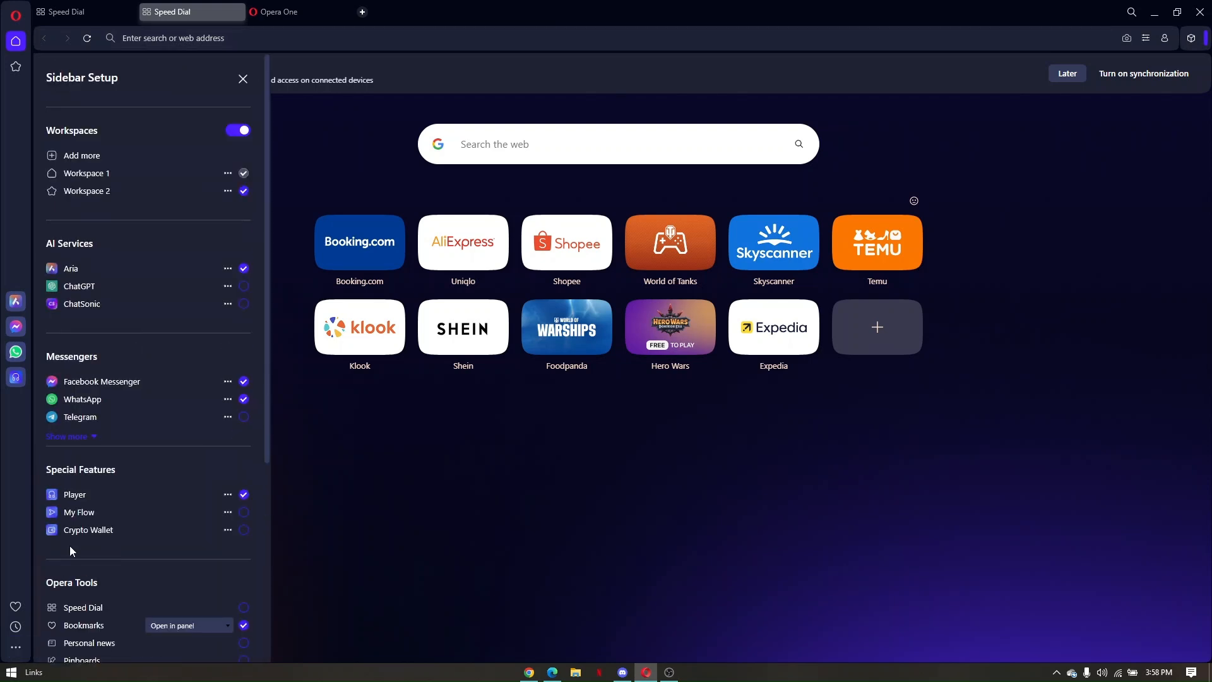
scroll("down", 3)
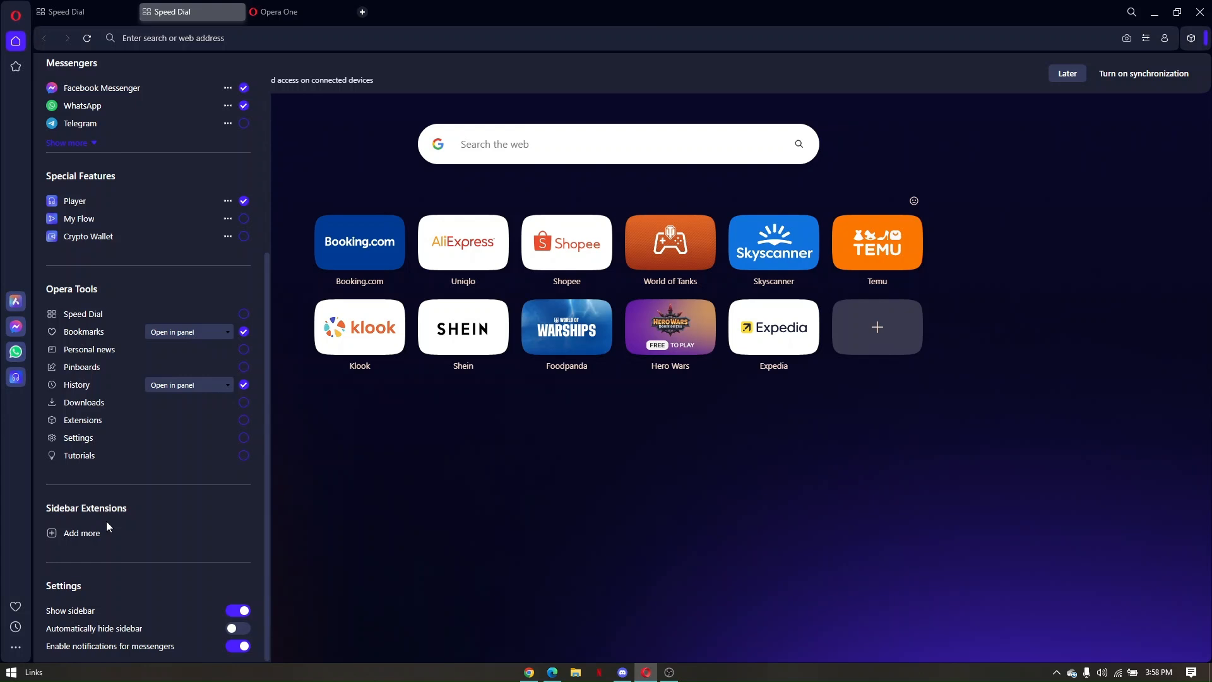
mouse_move(15, 648)
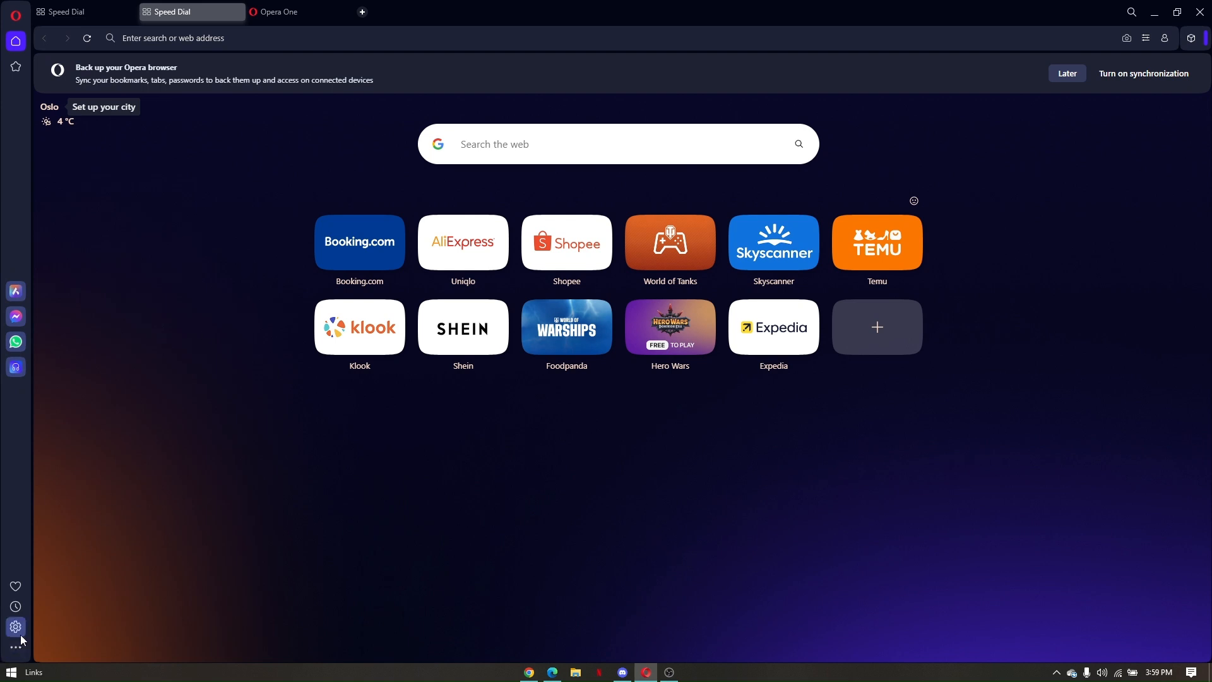
Reach the full settings page and scan the Basic section down to split screen and battery saver
left_click(15, 628)
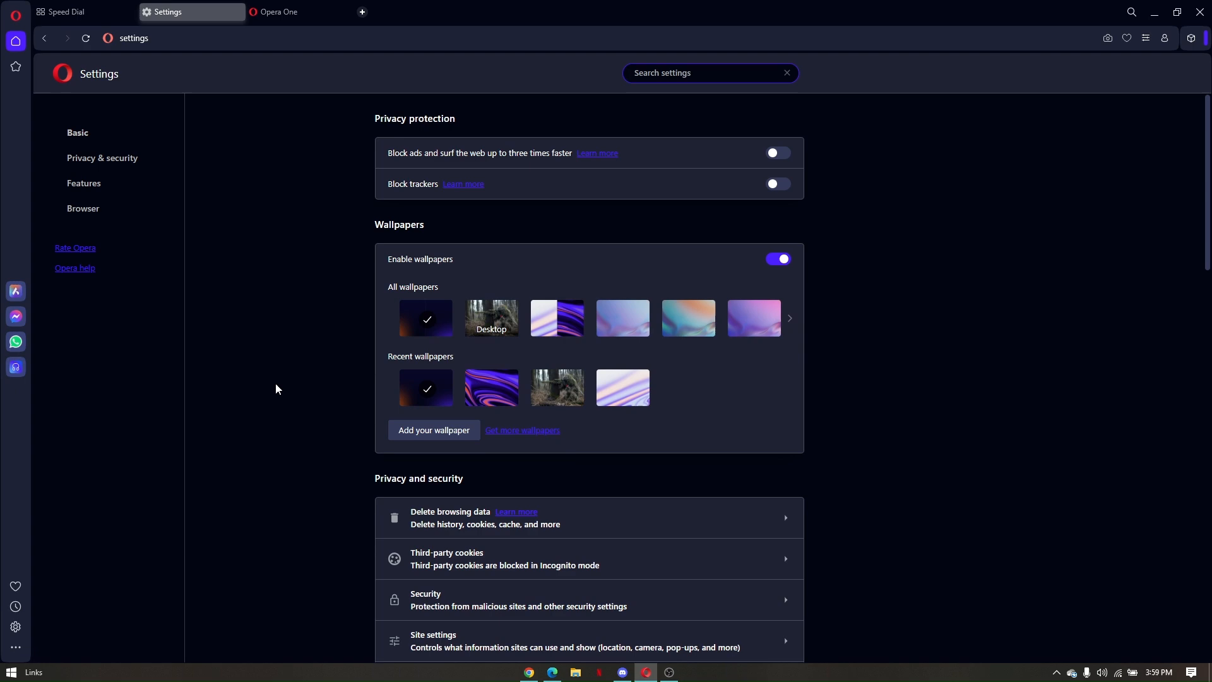
scroll("down", 3)
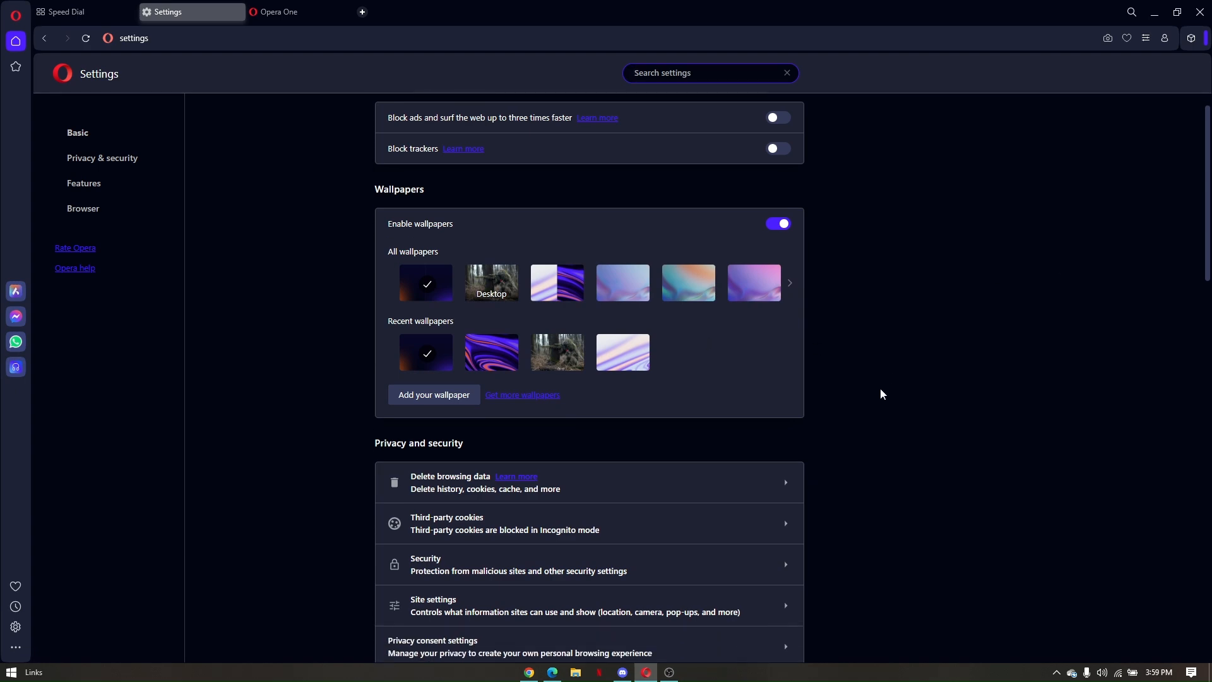
scroll("up", 3)
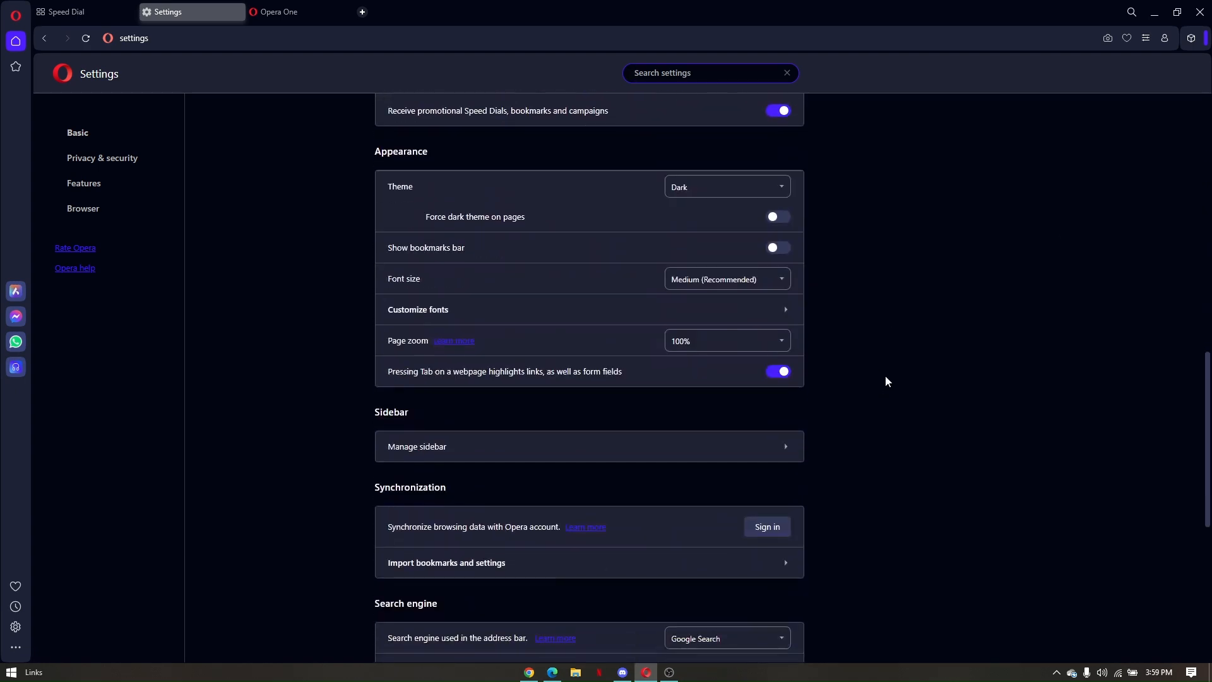
scroll("down", 3)
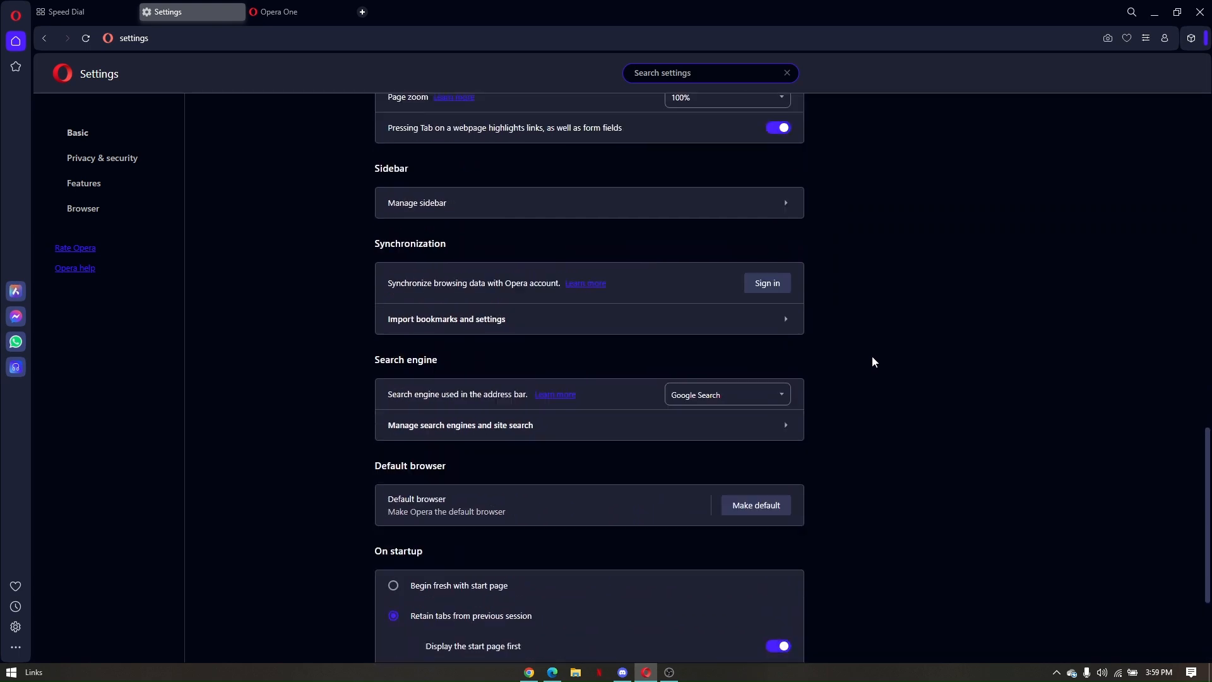
scroll("up", 3)
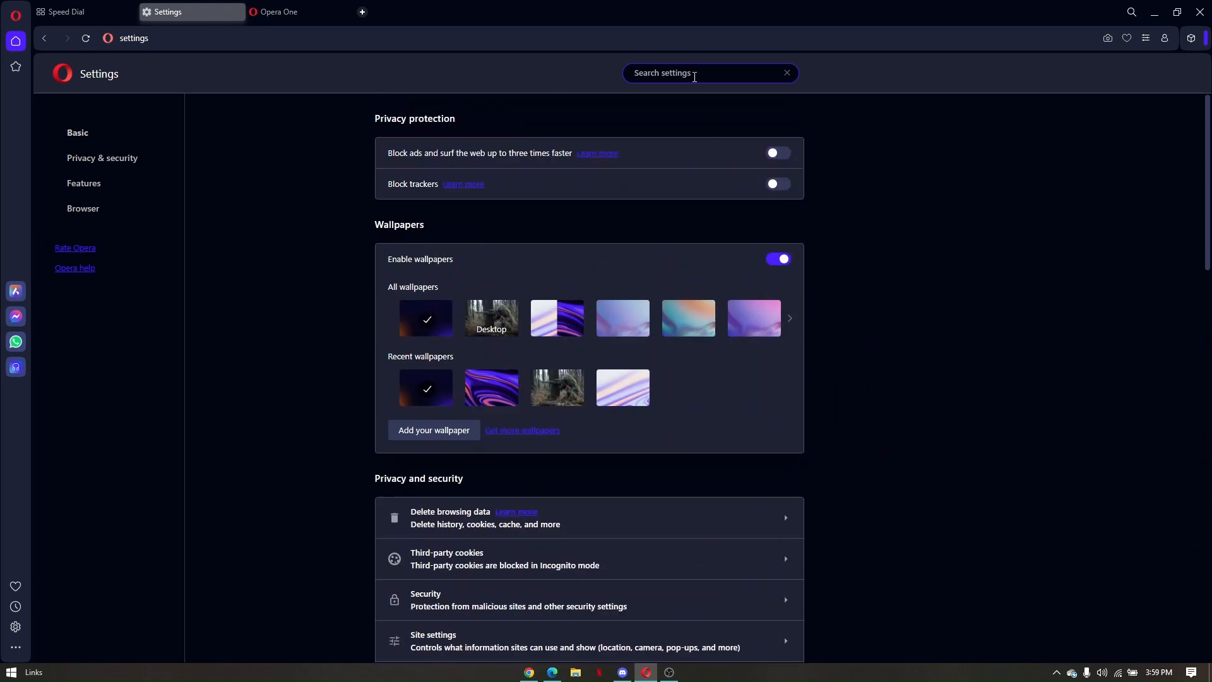
scroll("down", 3)
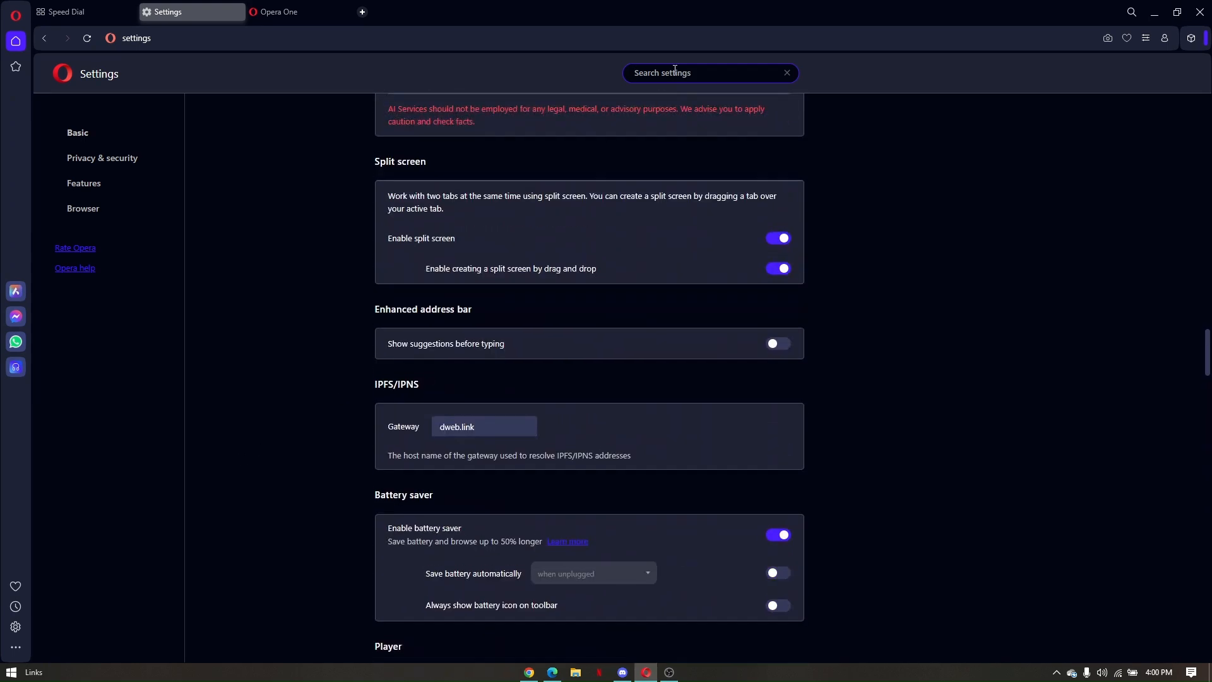
Search settings for 'hardware acceleration', find no match, then clear the search box
type("hardware acceleration")
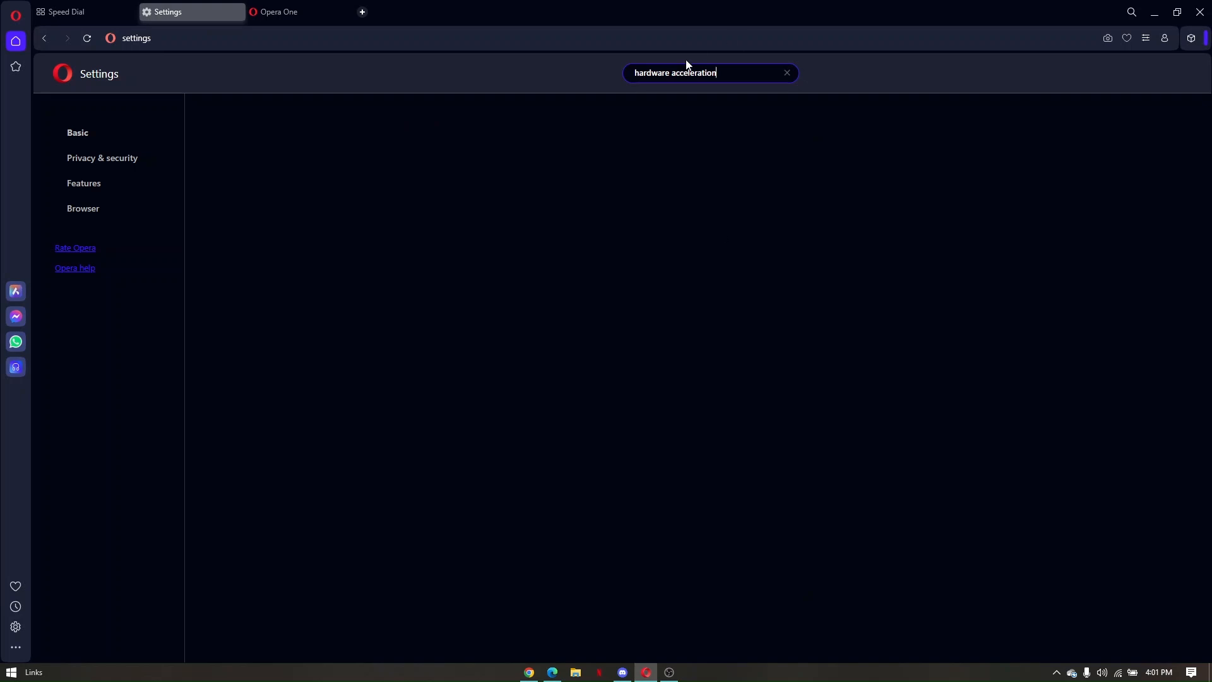
mouse_move(702, 205)
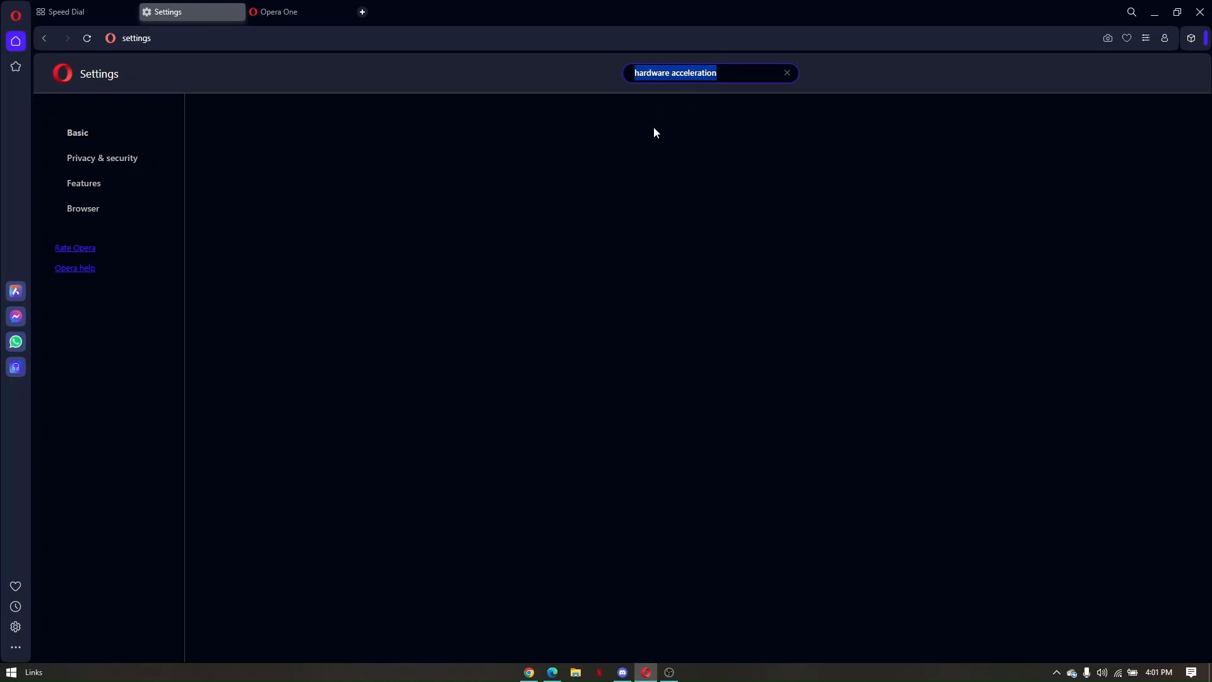
left_click(787, 74)
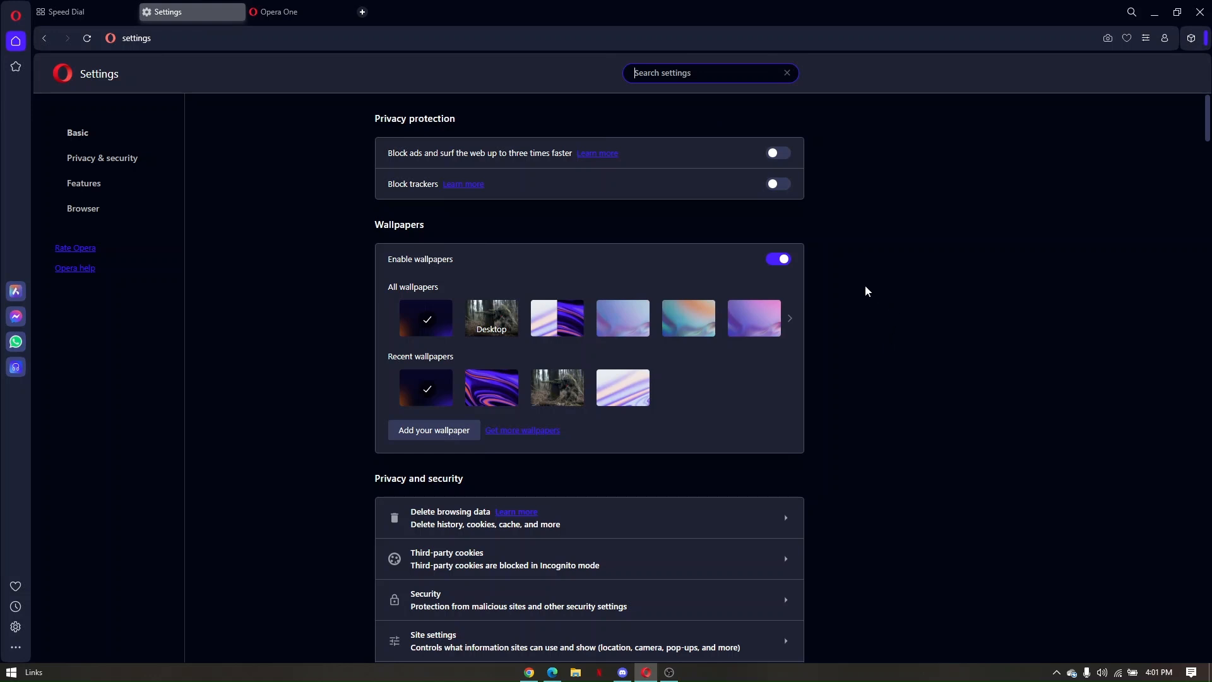
mouse_move(343, 246)
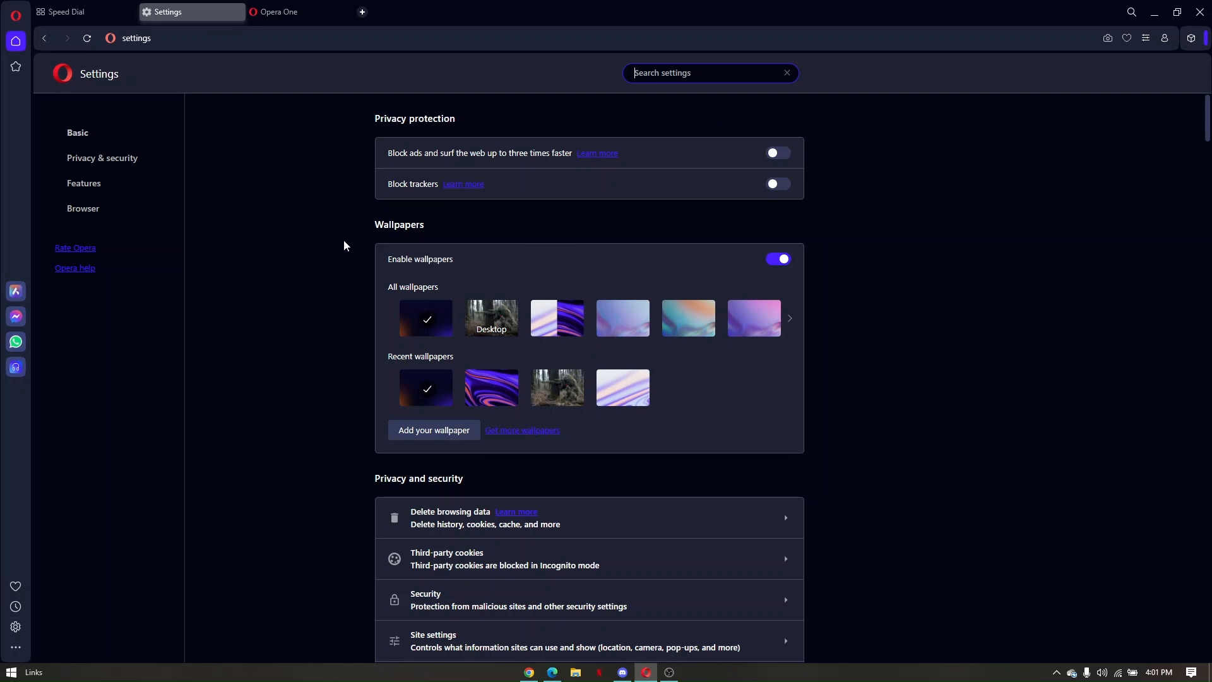
mouse_move(309, 286)
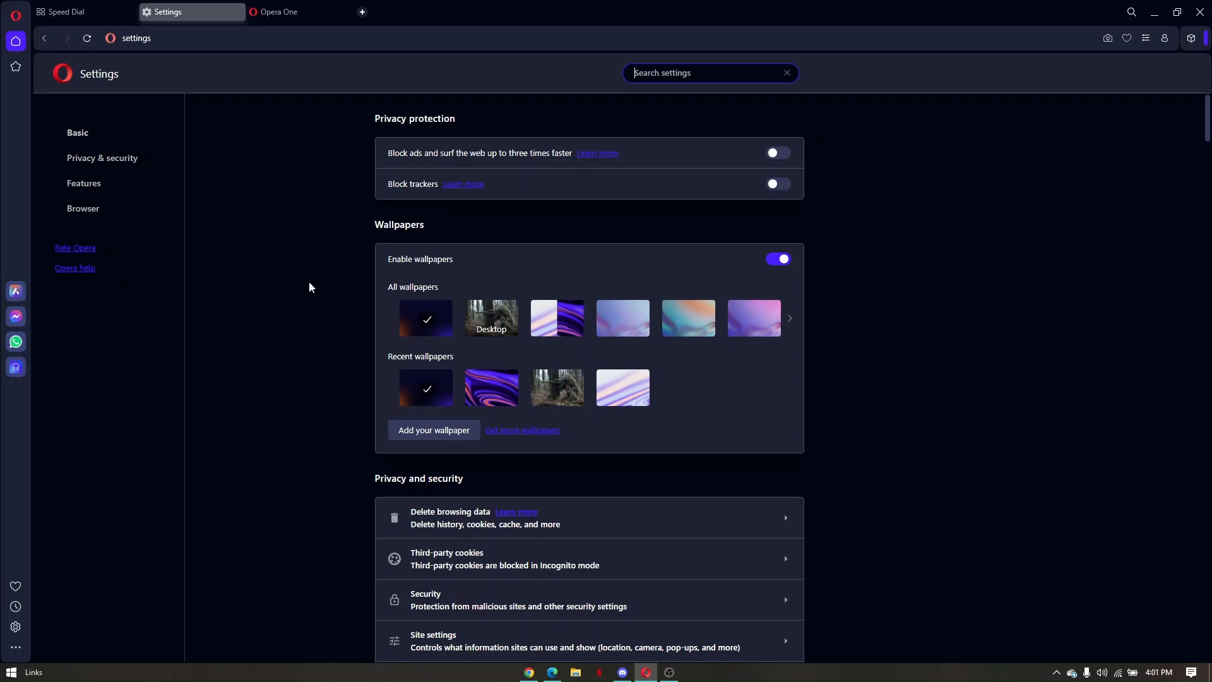
scroll("down", 3)
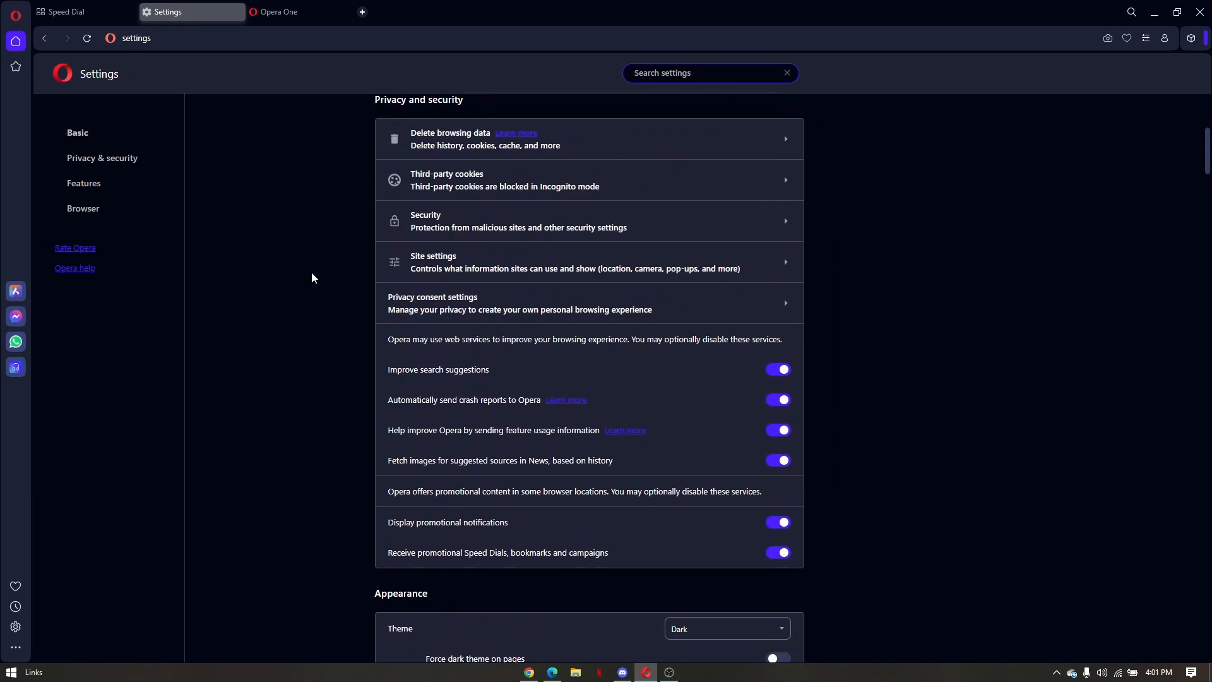
mouse_move(319, 273)
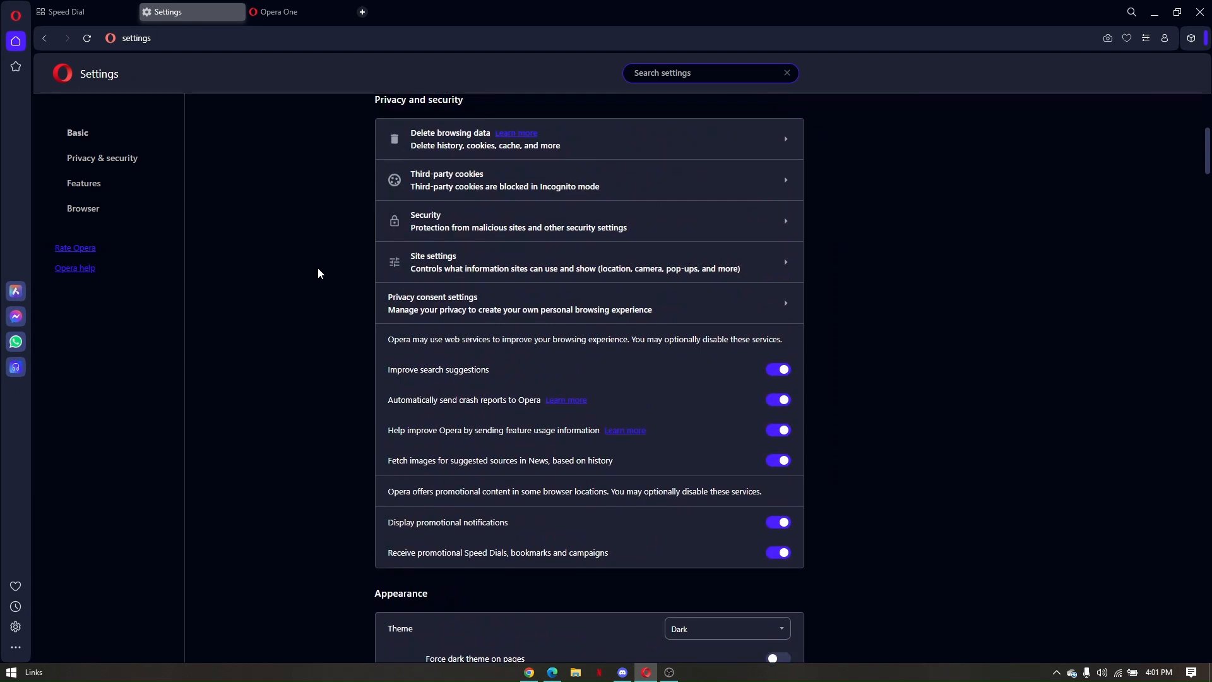